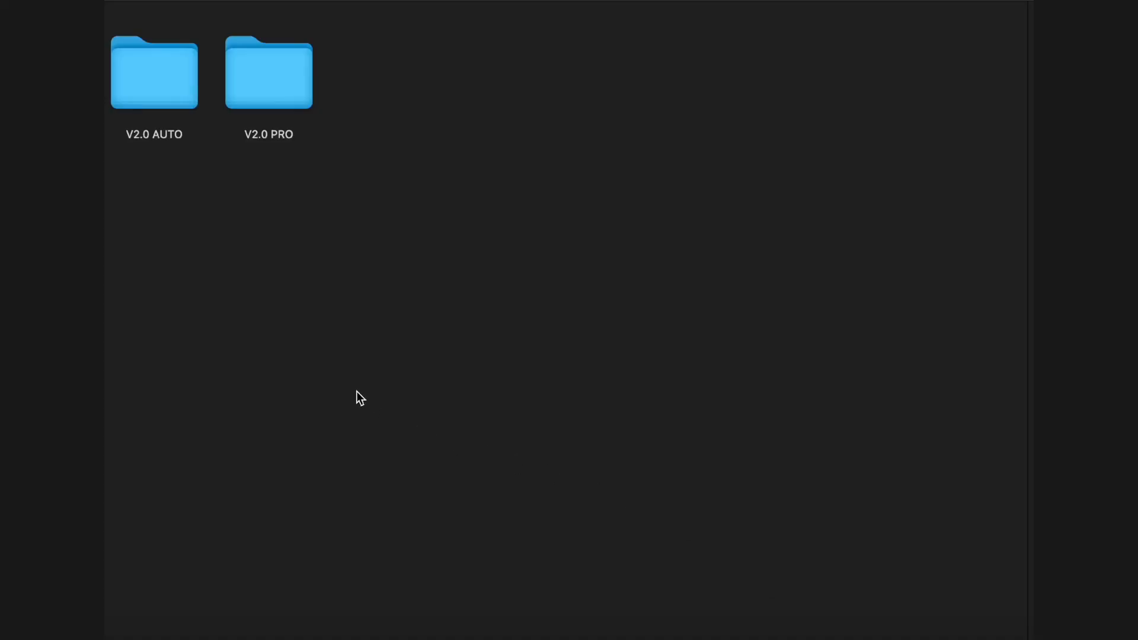
mouse_move(233, 210)
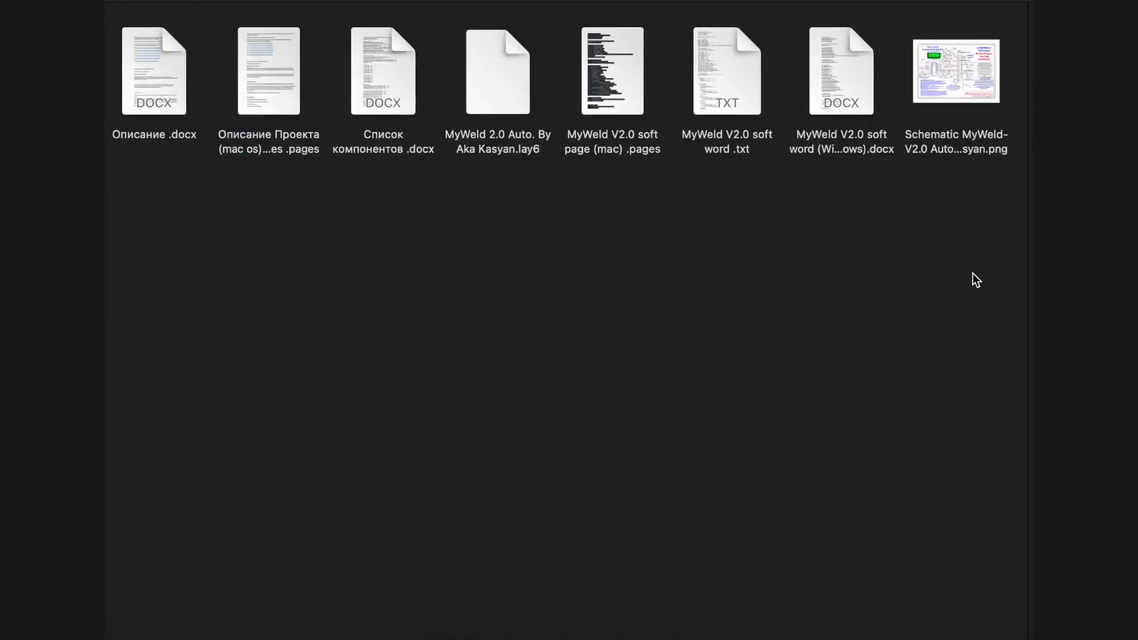
mouse_move(240, 240)
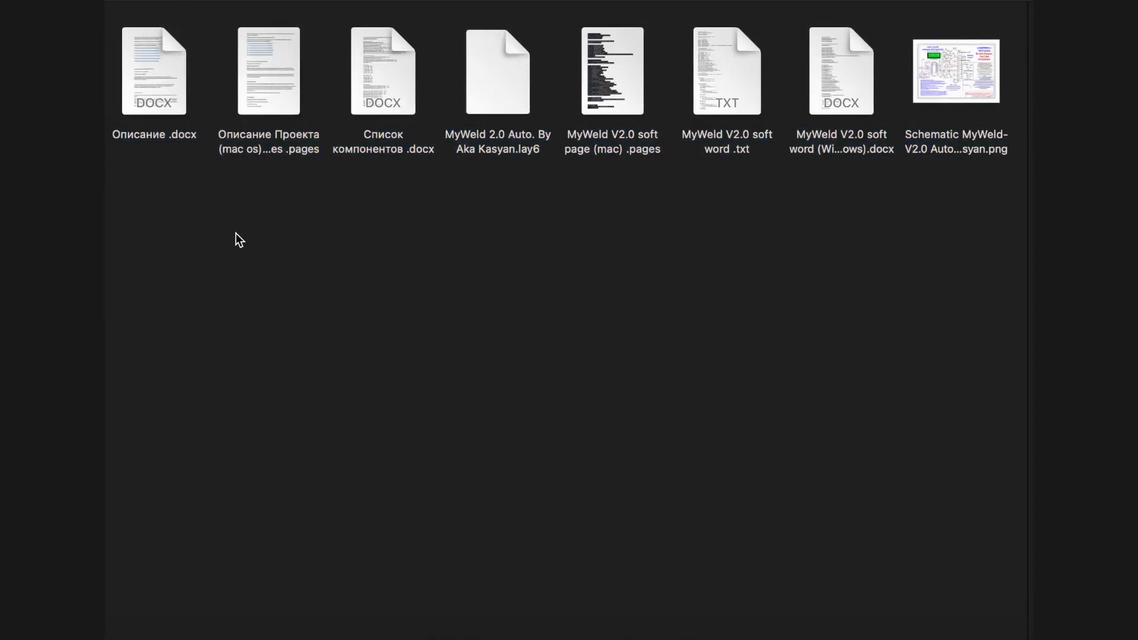